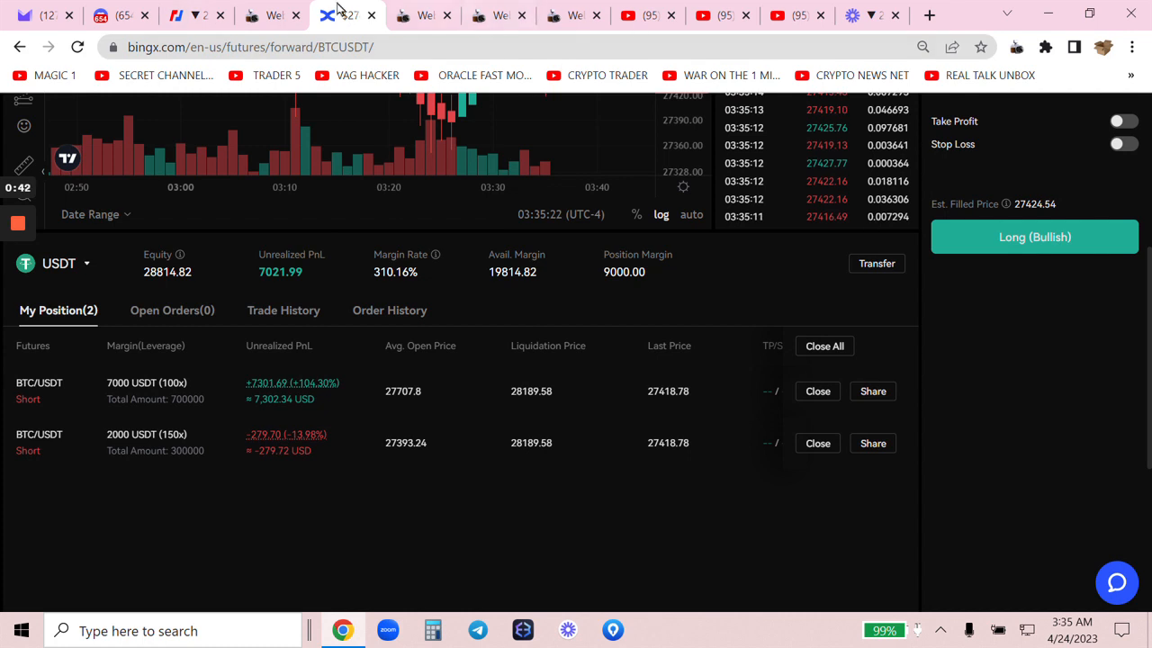
{"action": "mouse_move", "coordinate": [340, 15]}
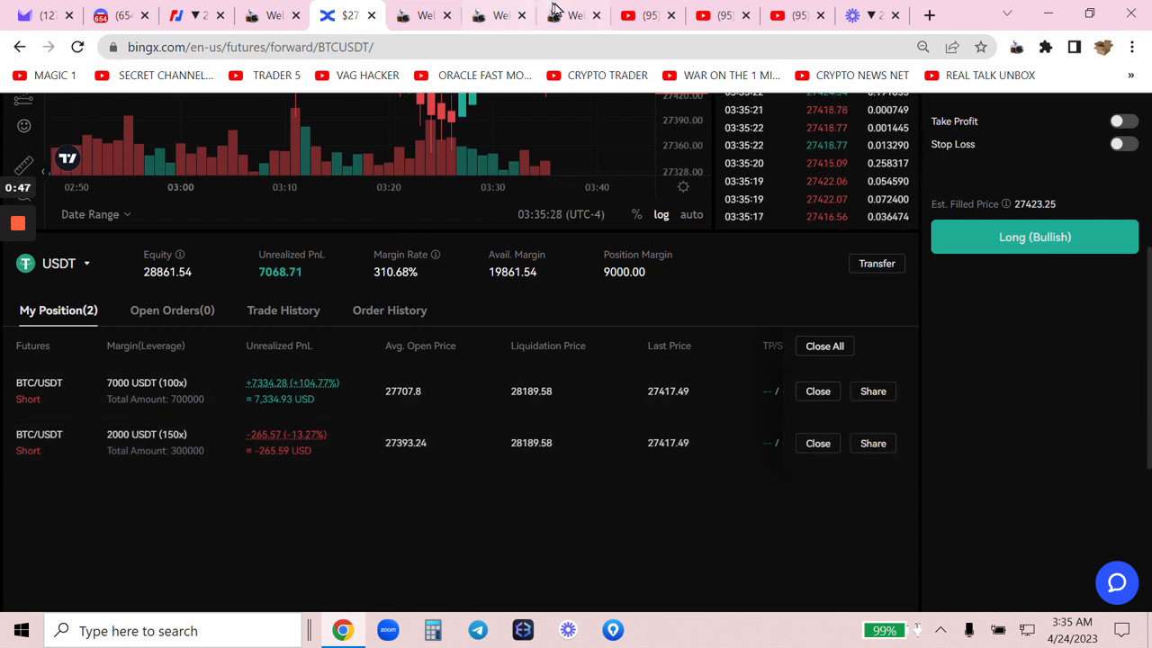
- Review the saved positions capture, then close the 7000 USDT BTC/USDT short on BingX
{"action": "left_click", "coordinate": [571, 16]}
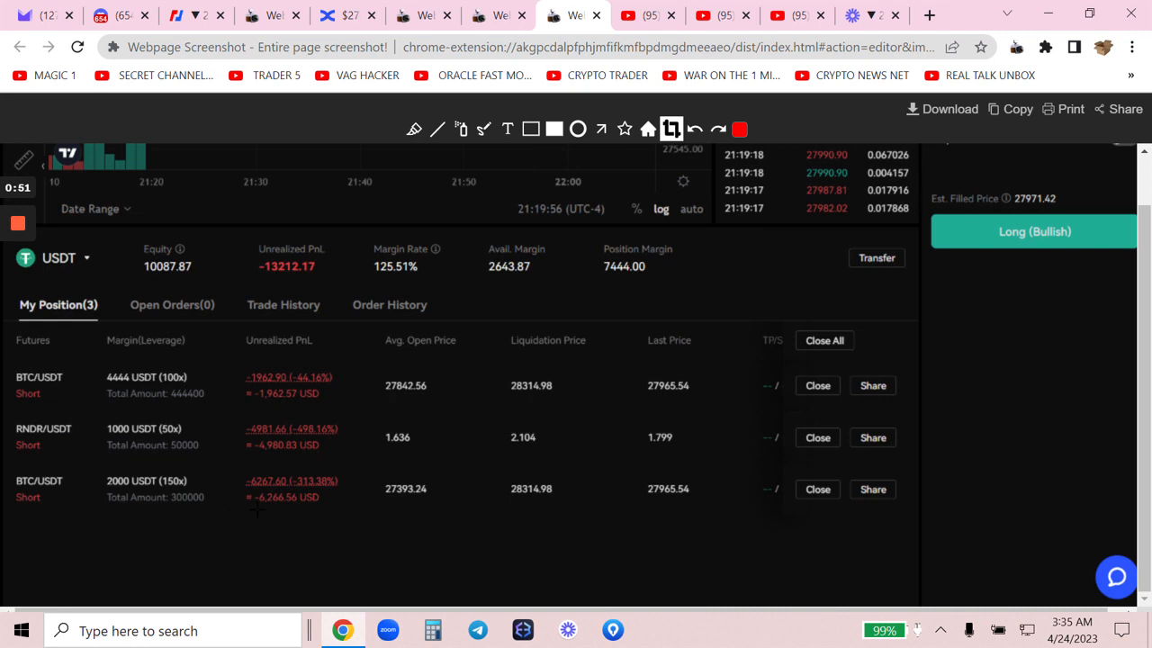
{"action": "mouse_move", "coordinate": [360, 502]}
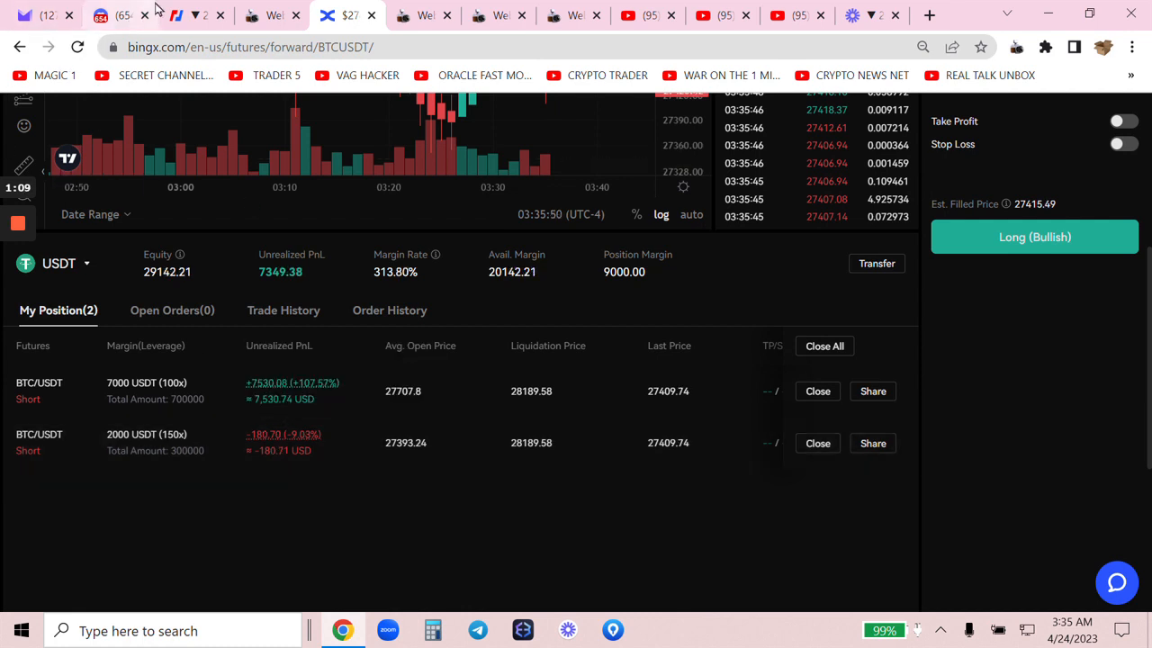
{"action": "left_click", "coordinate": [177, 16]}
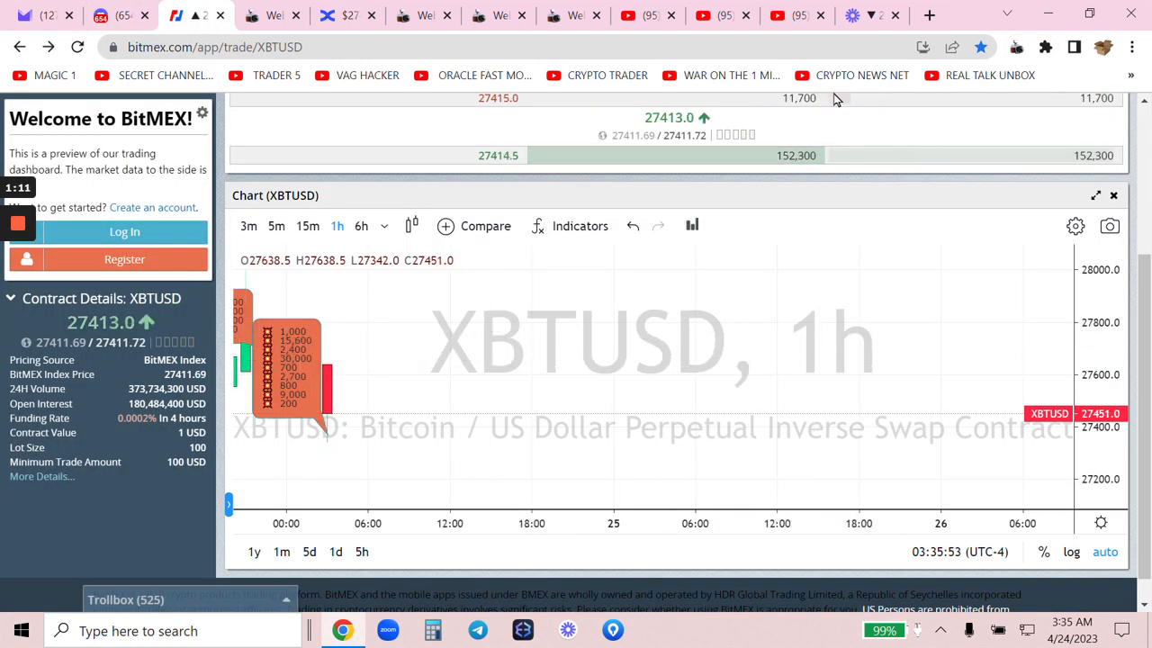
{"action": "left_click", "coordinate": [349, 15]}
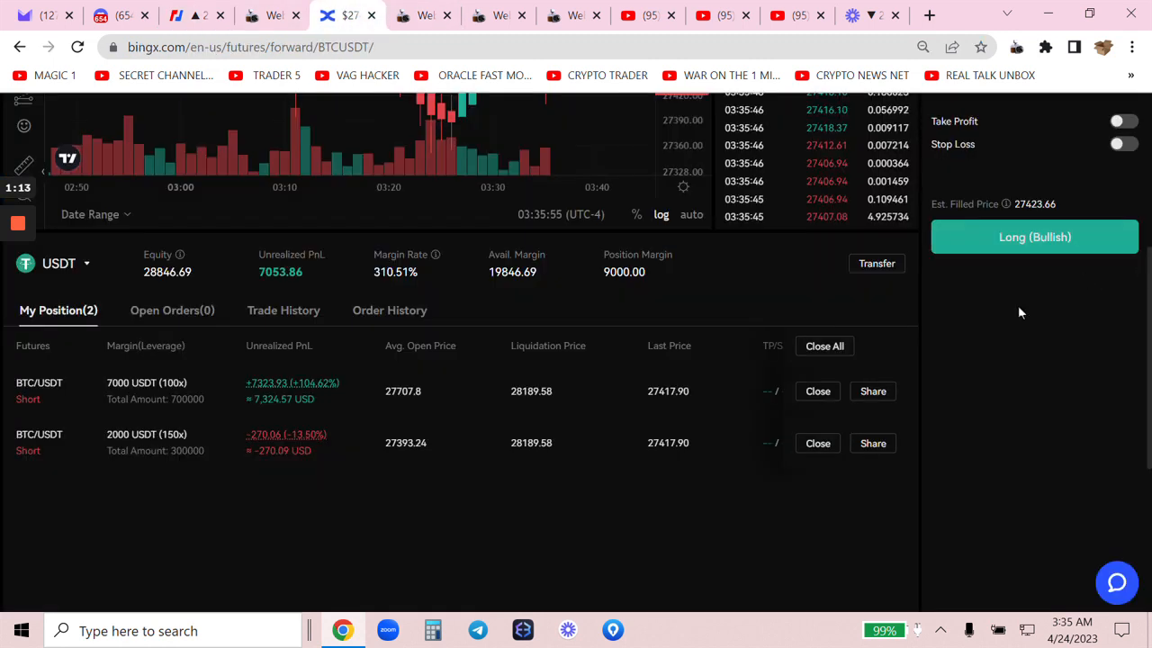
{"action": "scroll", "scroll_direction": "down", "scroll_amount": 3}
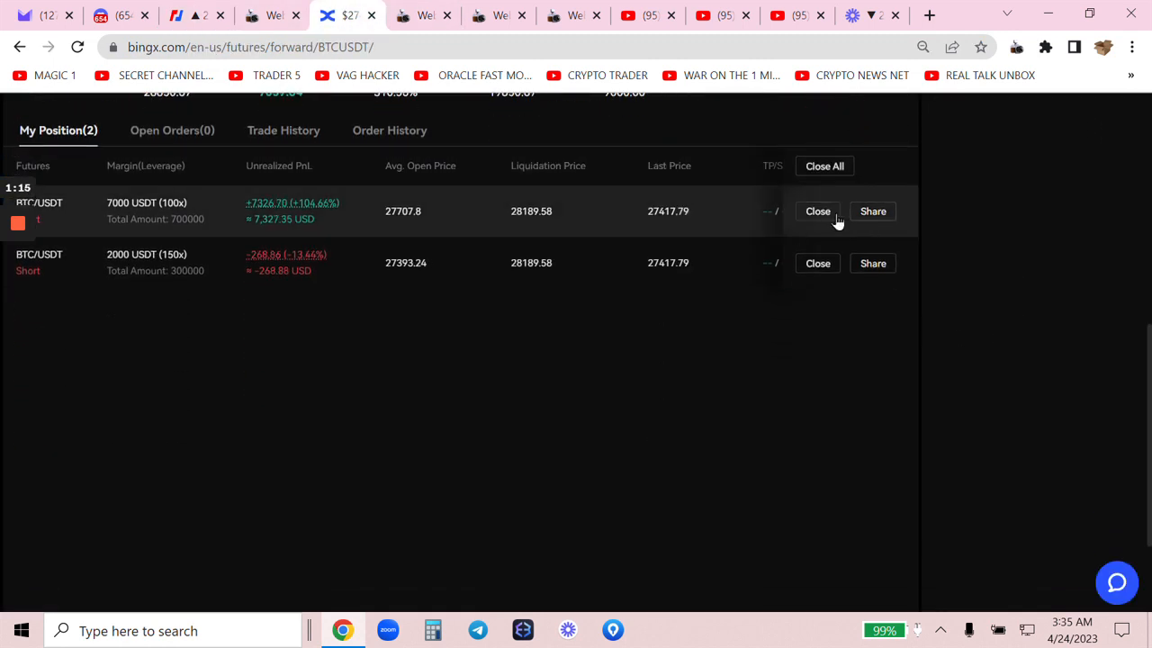
{"action": "left_click", "coordinate": [817, 211]}
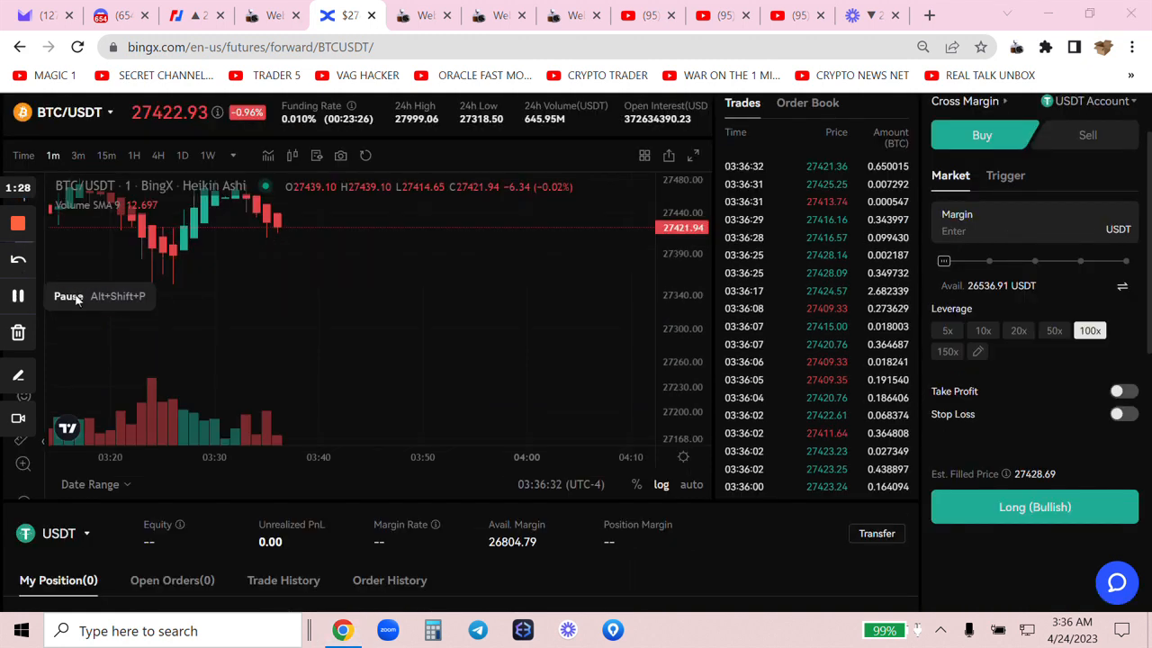
{"action": "left_click", "coordinate": [571, 15]}
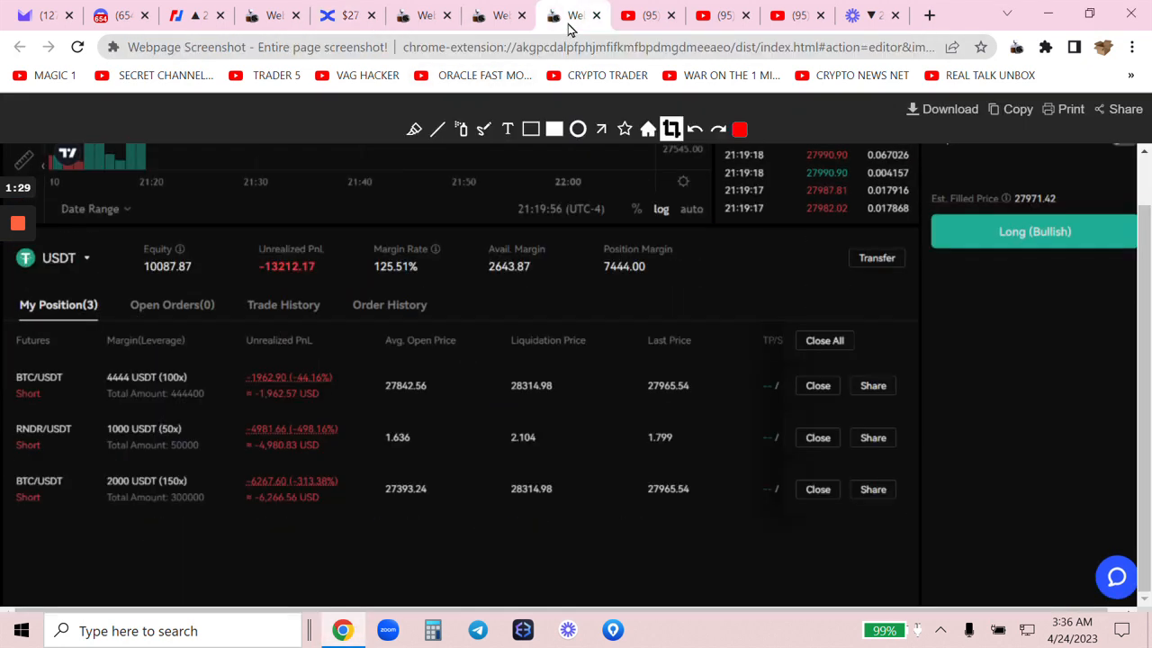
{"action": "mouse_move", "coordinate": [556, 32]}
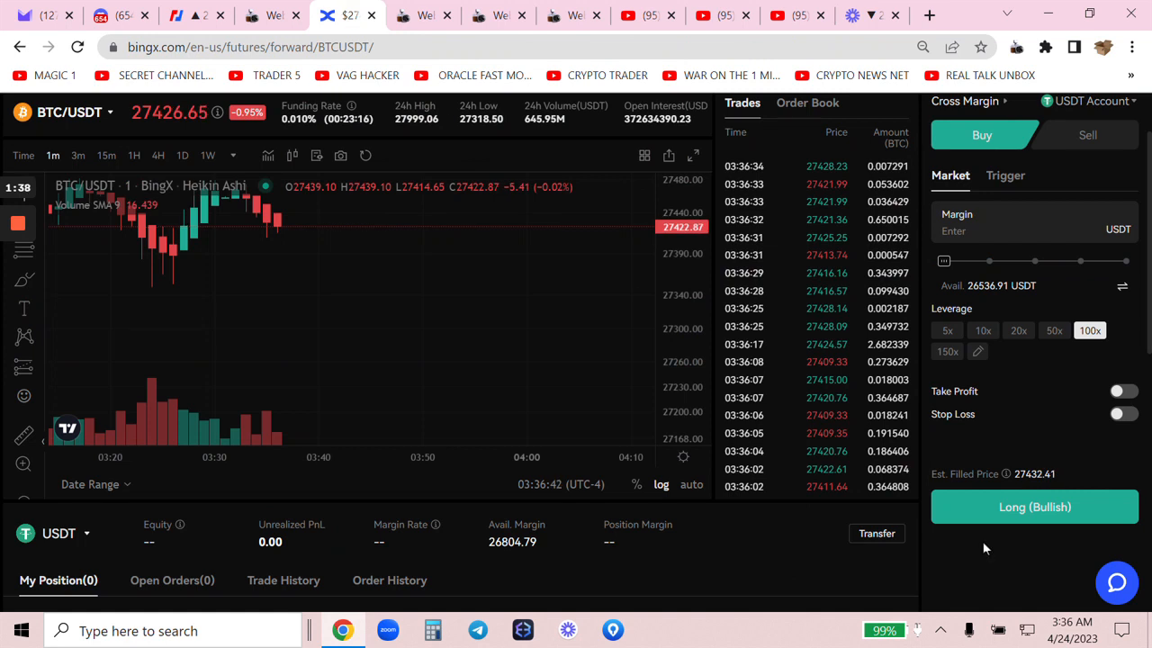
- Switch the BitMEX XBTUSD chart to the 1h timeframe
{"action": "scroll", "scroll_direction": "down", "scroll_amount": 3}
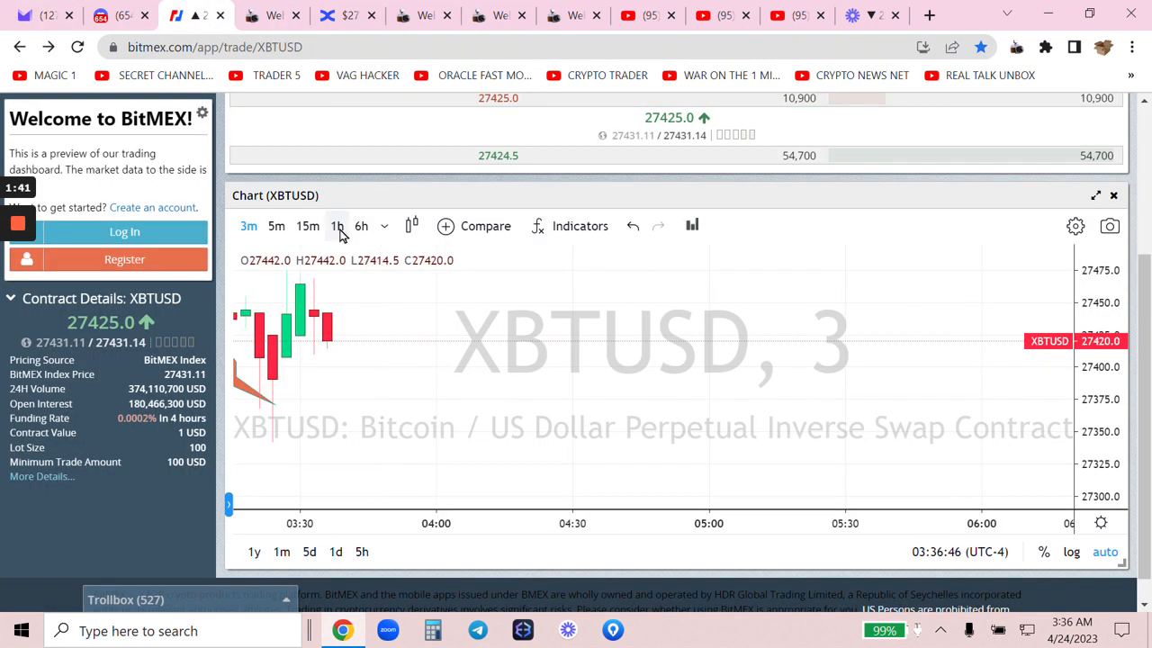
{"action": "left_click", "coordinate": [336, 225]}
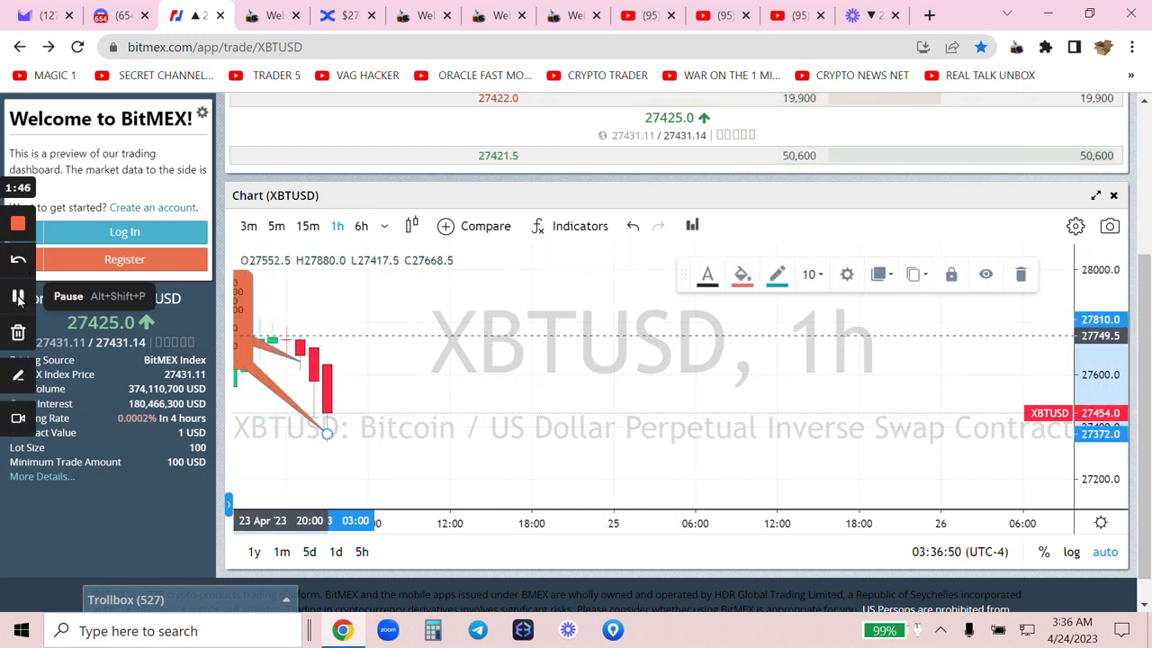
{"action": "mouse_move", "coordinate": [392, 243]}
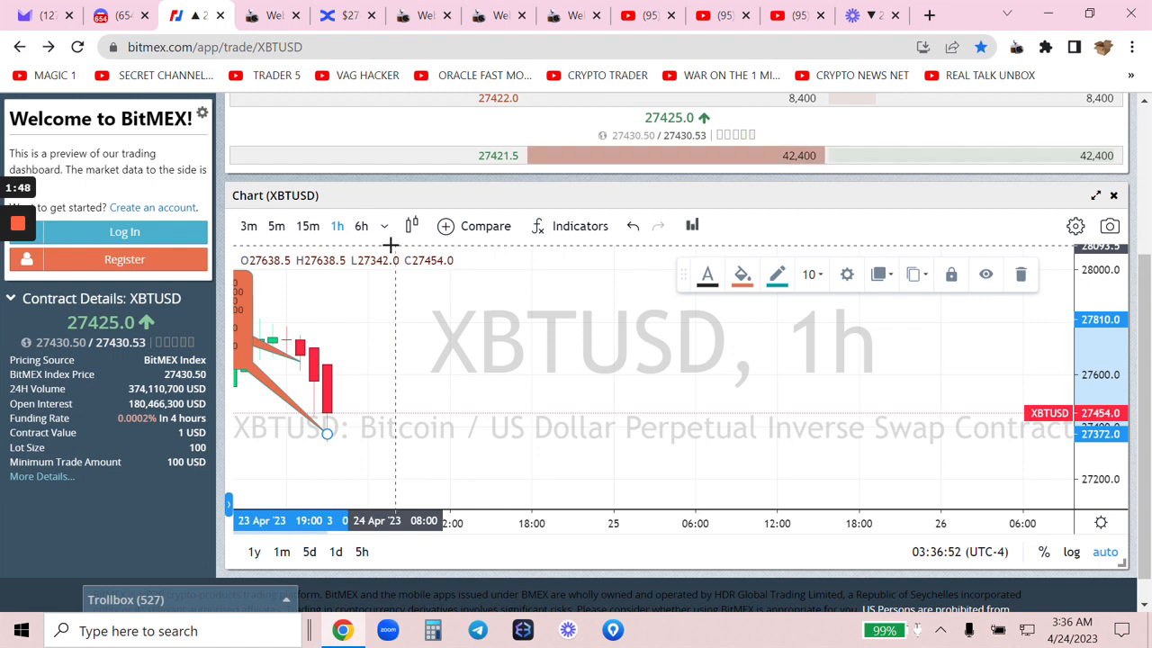